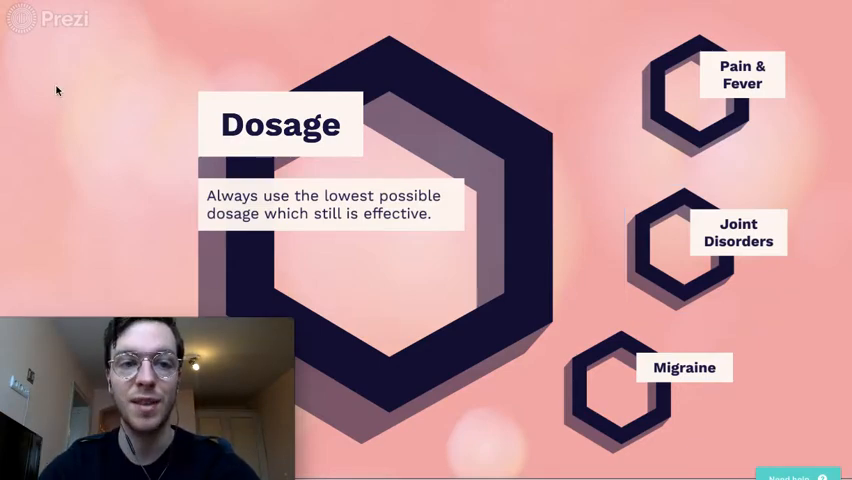
Step: Zoom into the Pain & Fever hexagon to show adult and child dosage guidance
left_click(742, 74)
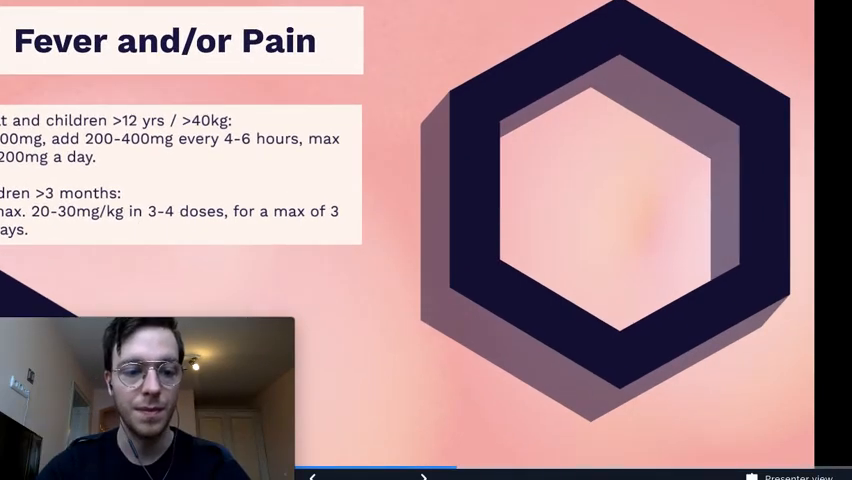
Step: Return to the Dosage overview, advance through Side Effects to the Pregnancy and Lactation slide
left_click(422, 476)
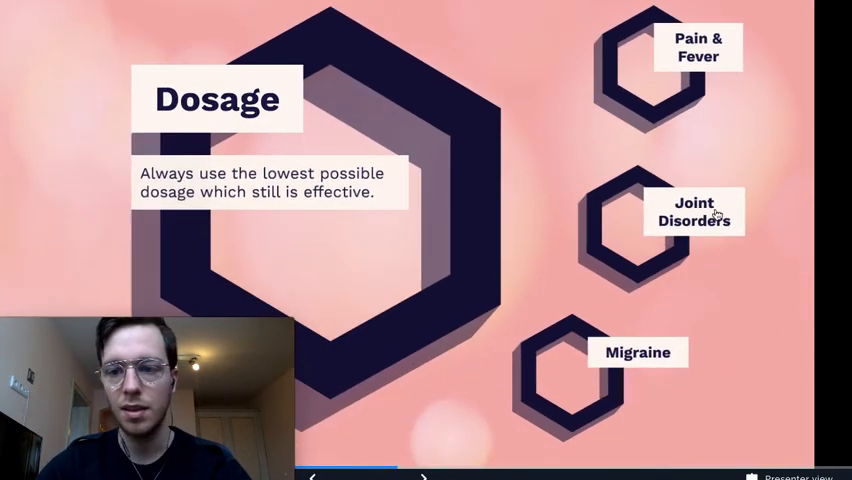
left_click(692, 212)
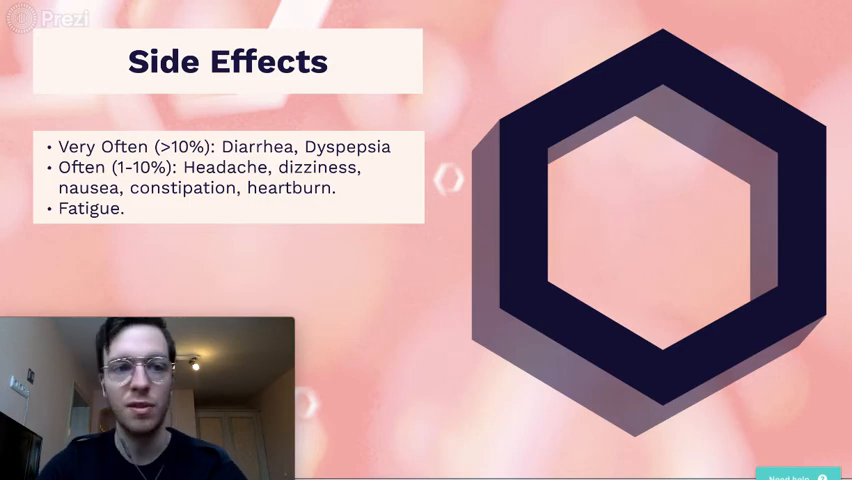
key("Right")
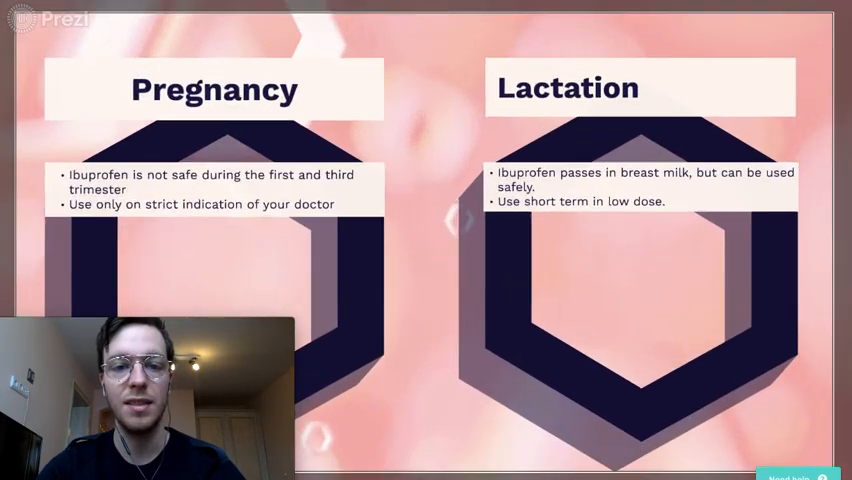